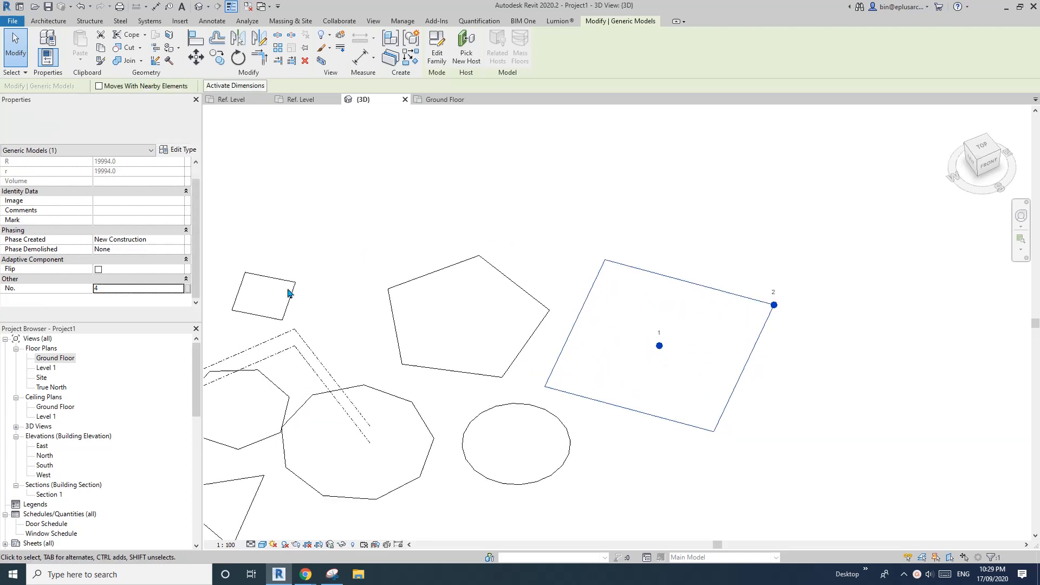
- Close the duplicate and the last Ref. Level views of the open family
type("3")
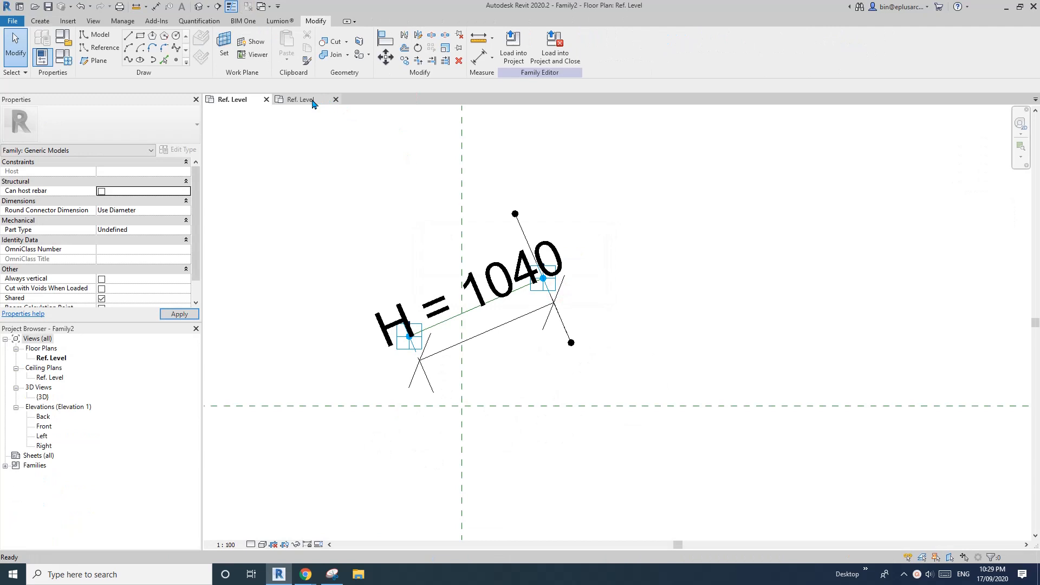
left_click(336, 100)
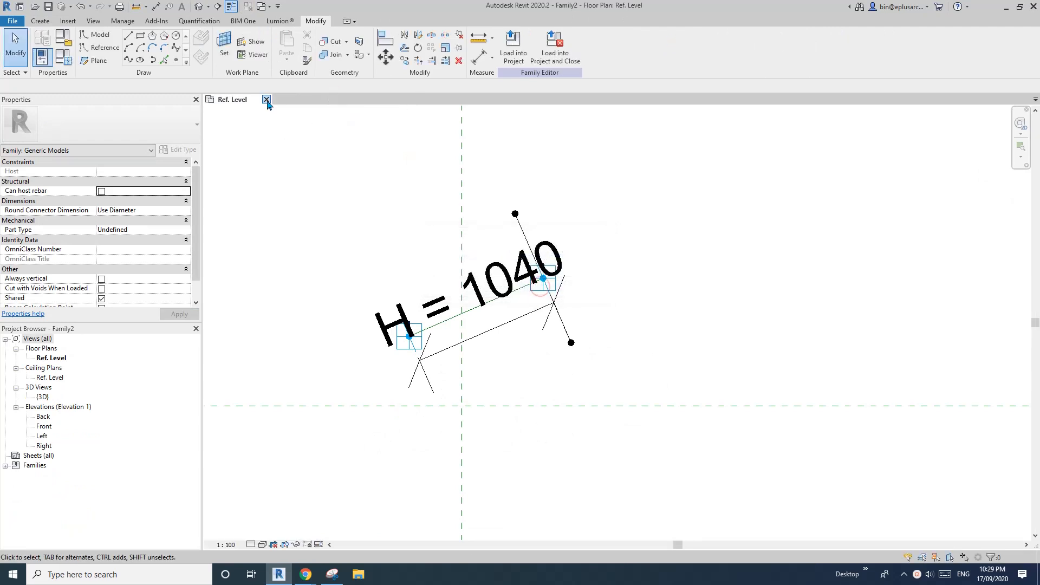
left_click(266, 99)
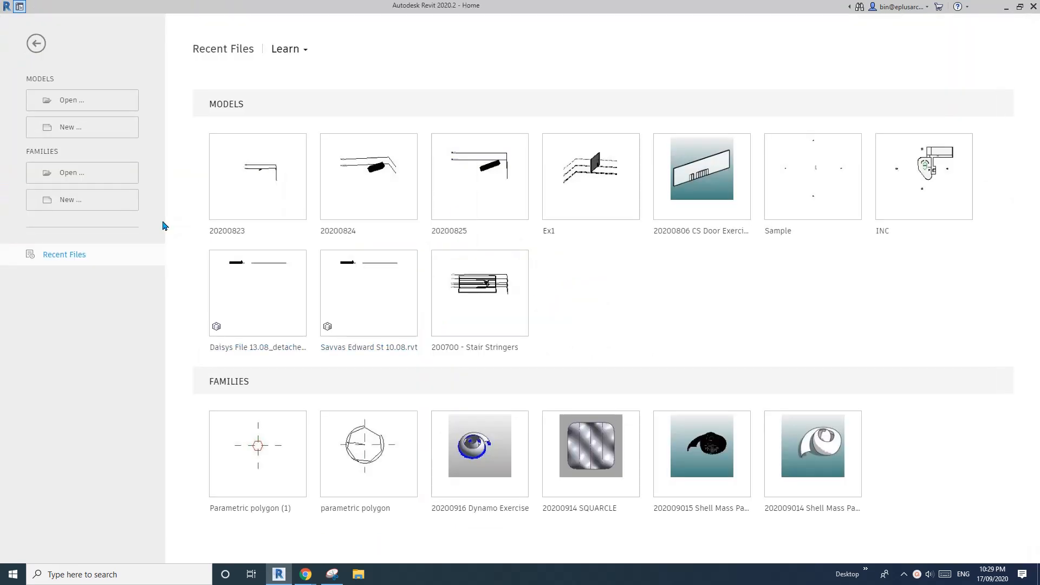
- Create a family from Metric Generic Model Adaptive template and open the Ref. Level plan
left_click(70, 199)
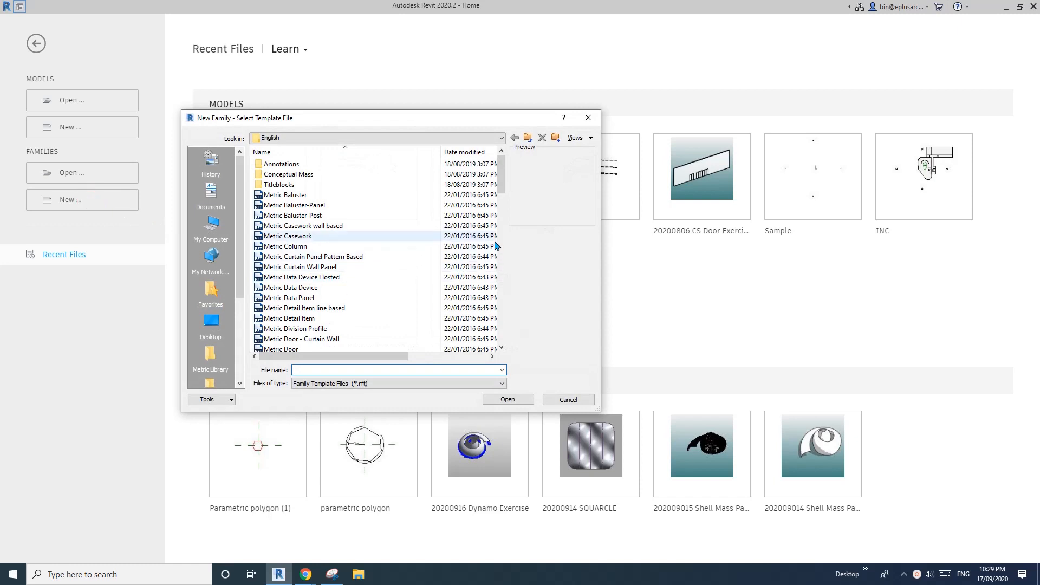
left_click(307, 308)
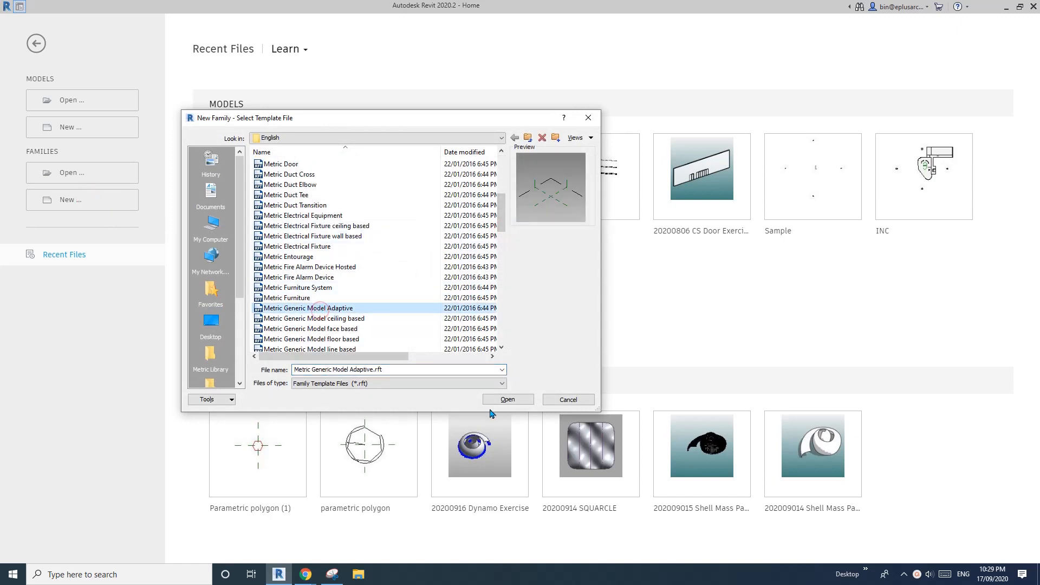
left_click(507, 399)
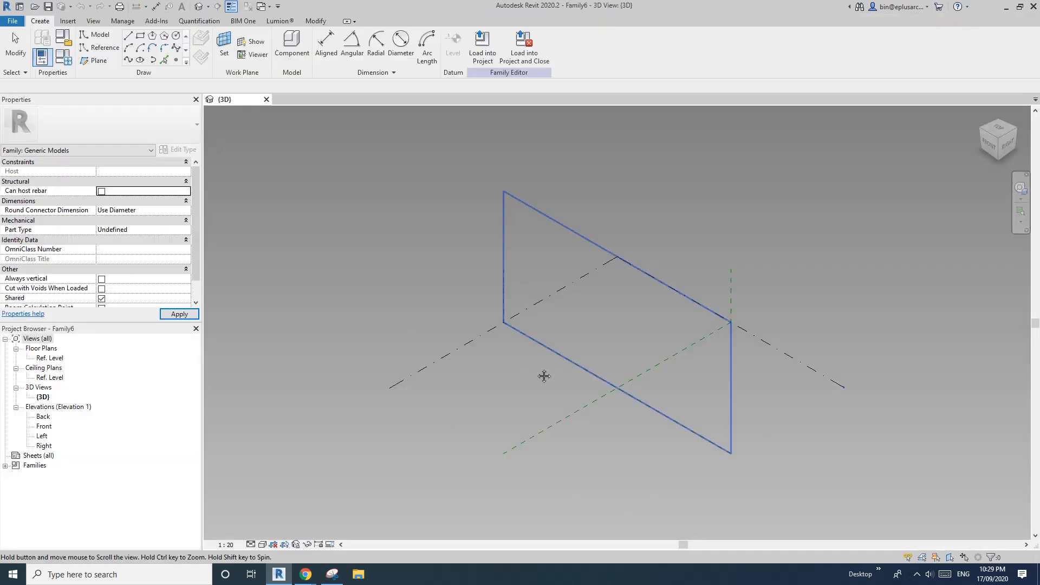
double_click(50, 357)
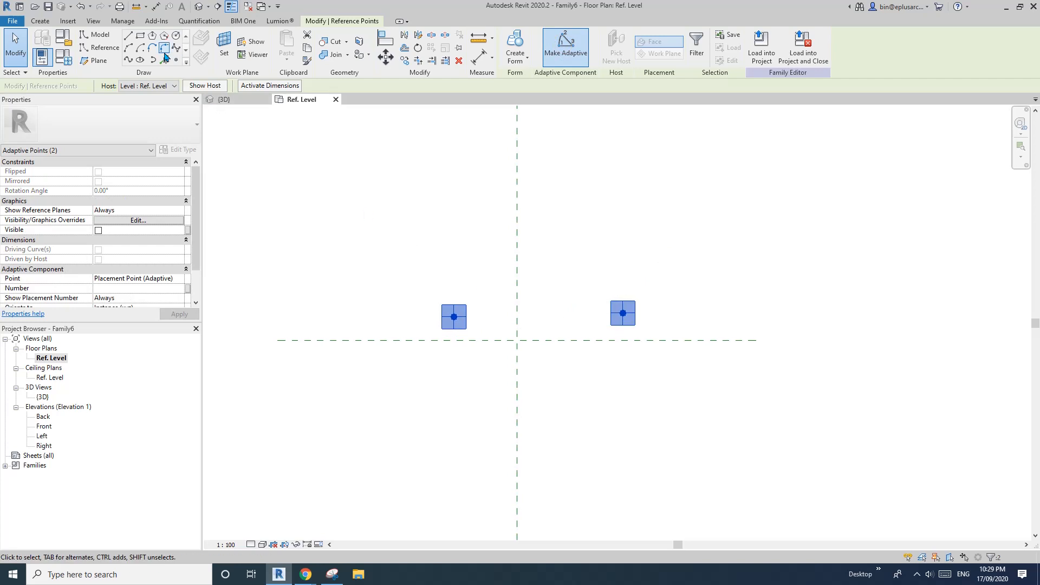
- Draw a reference circle centred on adaptive point 1, using its work plane
left_click(104, 47)
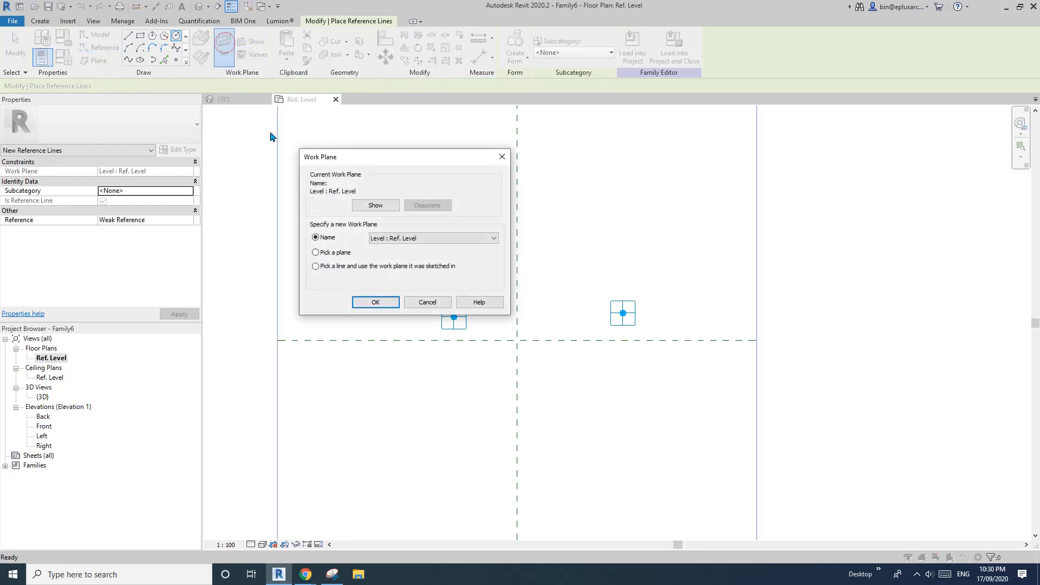
left_click(375, 302)
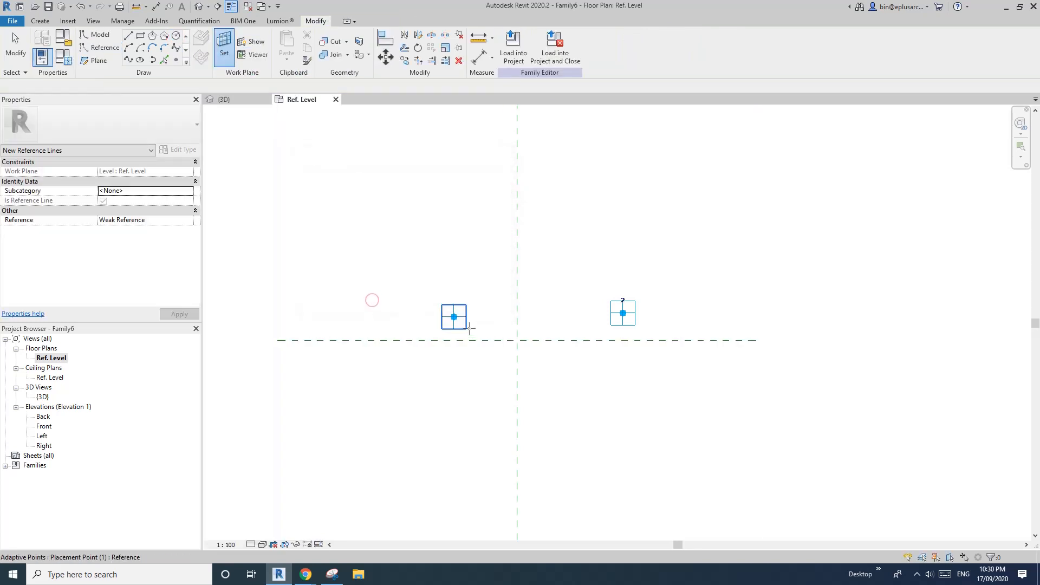
left_click(453, 316)
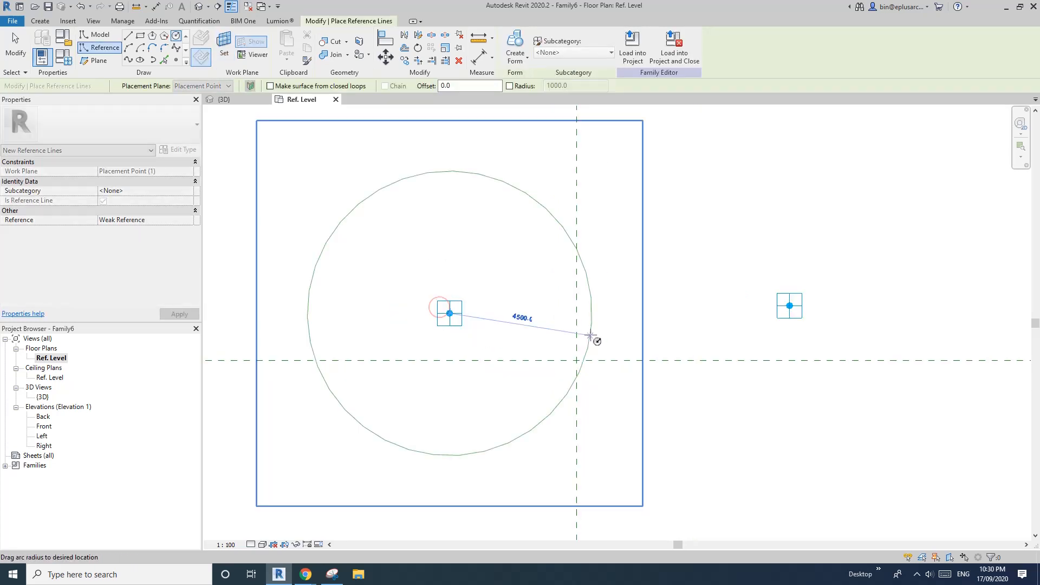
left_click_drag(590, 336, 778, 230)
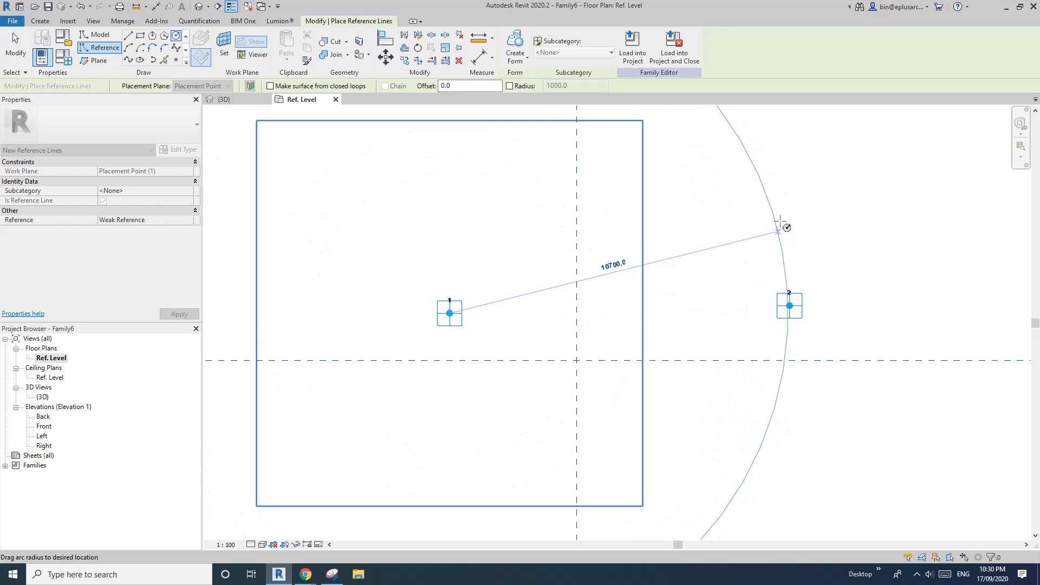
left_click_drag(778, 228, 730, 296)
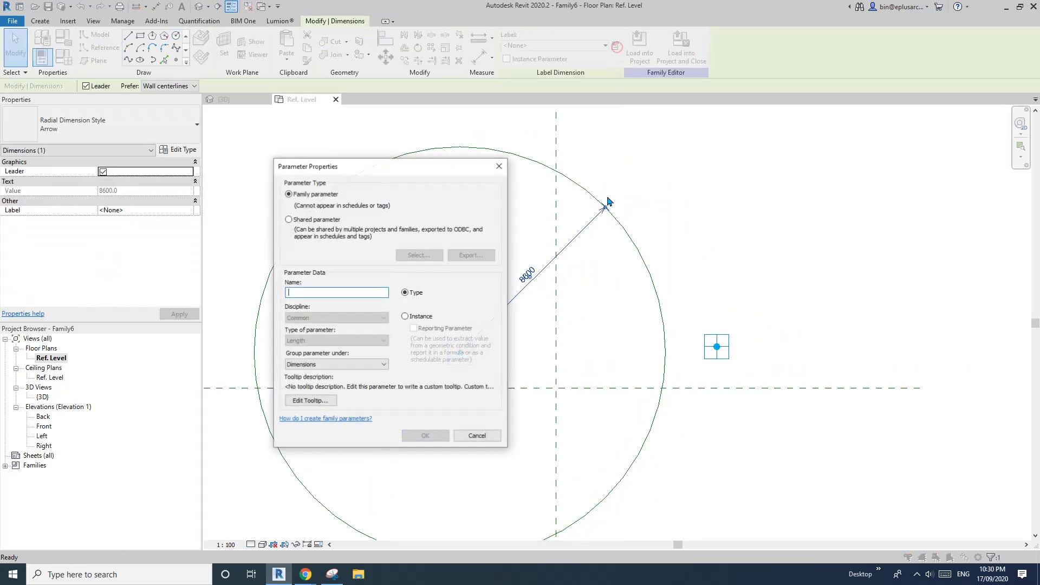
- Label the circle's radius as new instance parameter r
type("r")
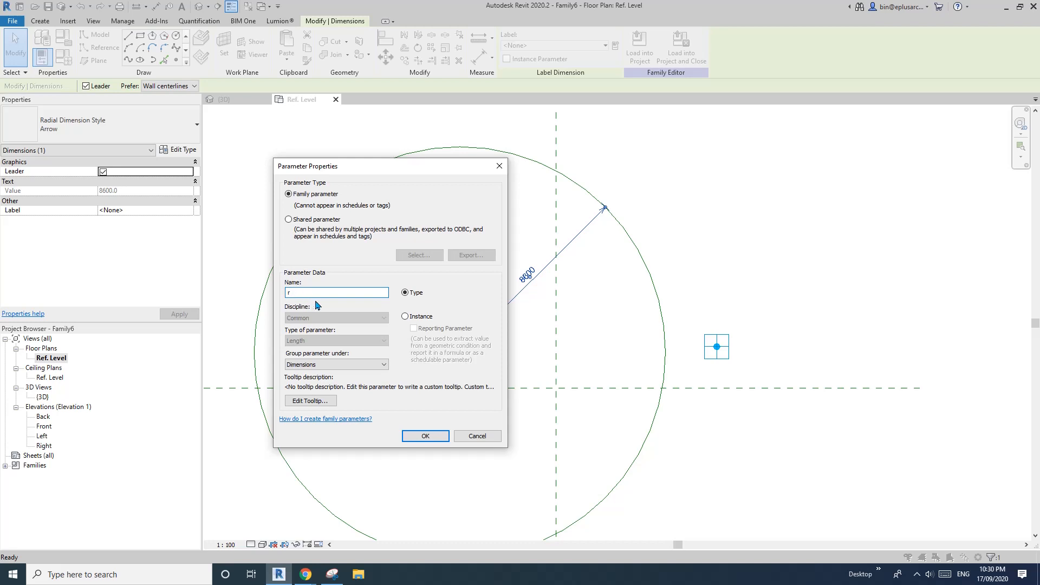
left_click(404, 316)
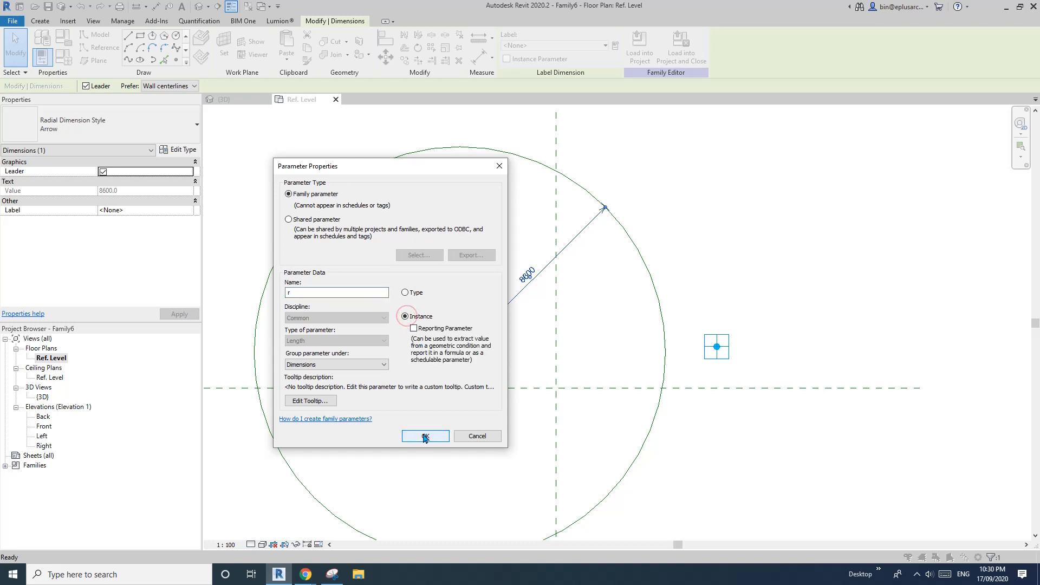
left_click(425, 435)
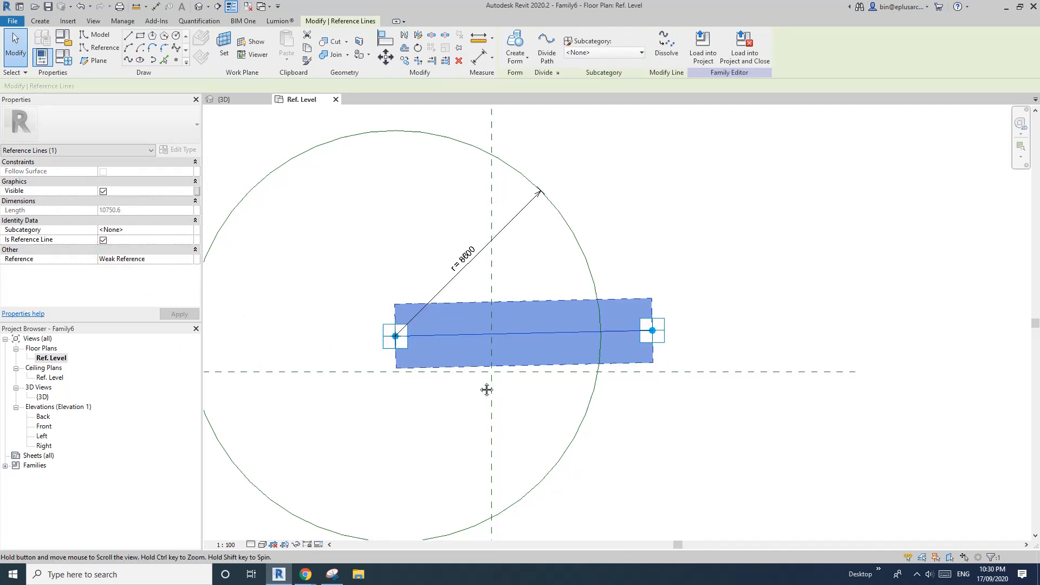
- Check the reference line's work plane and select the line between the points
left_click(223, 47)
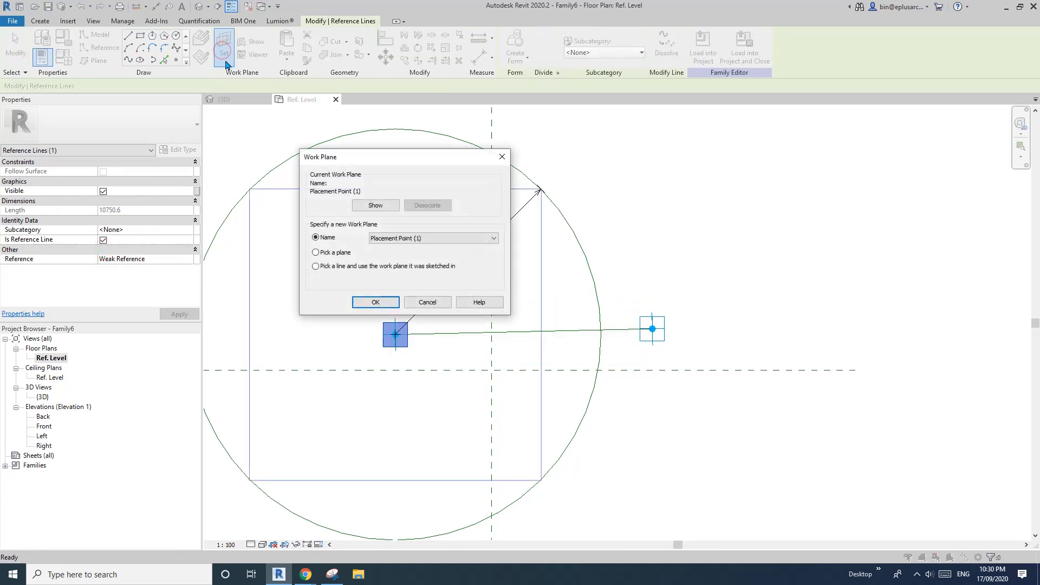
left_click(374, 301)
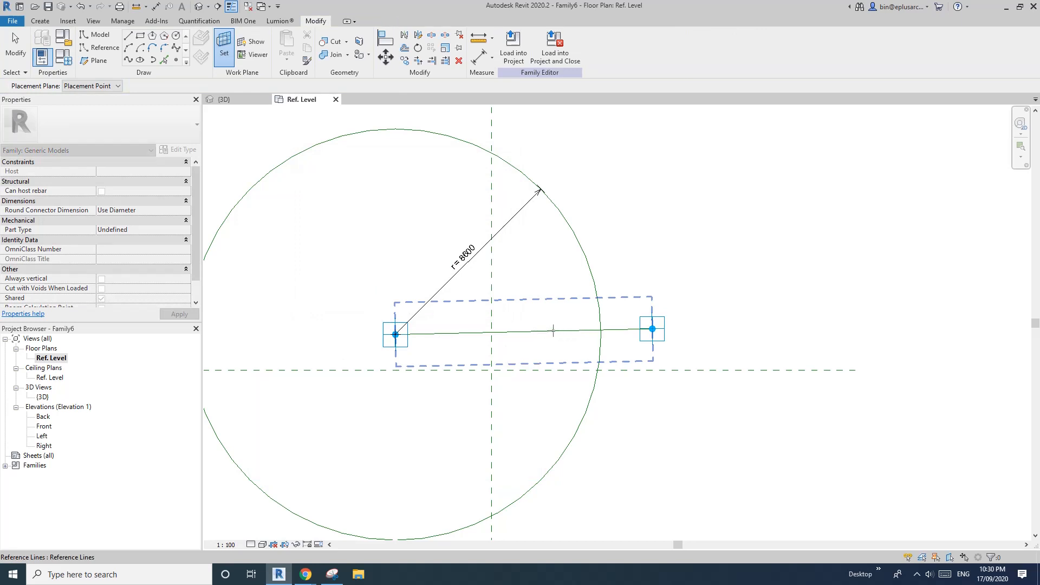
left_click(553, 330)
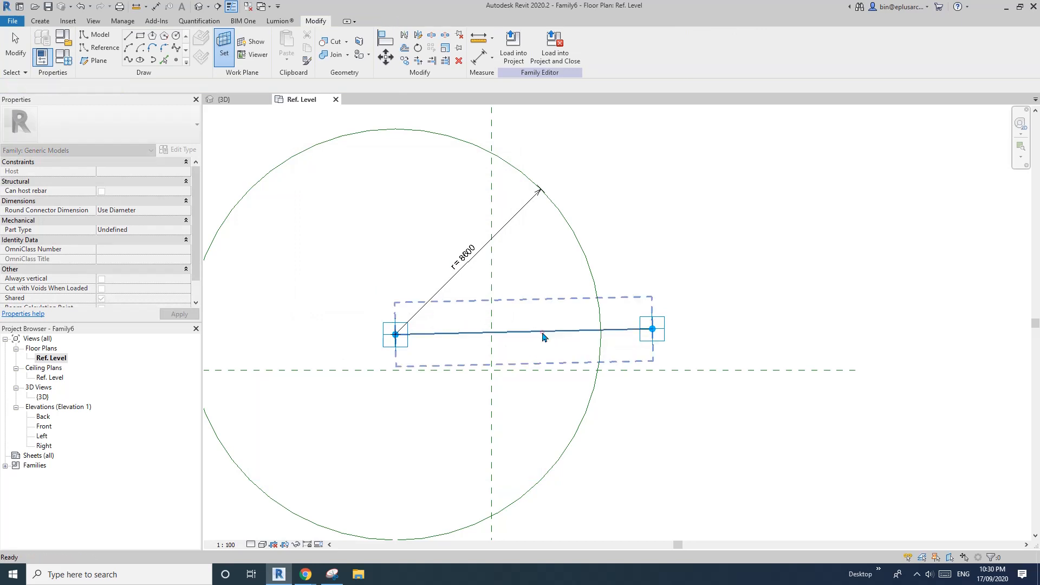
left_click(39, 21)
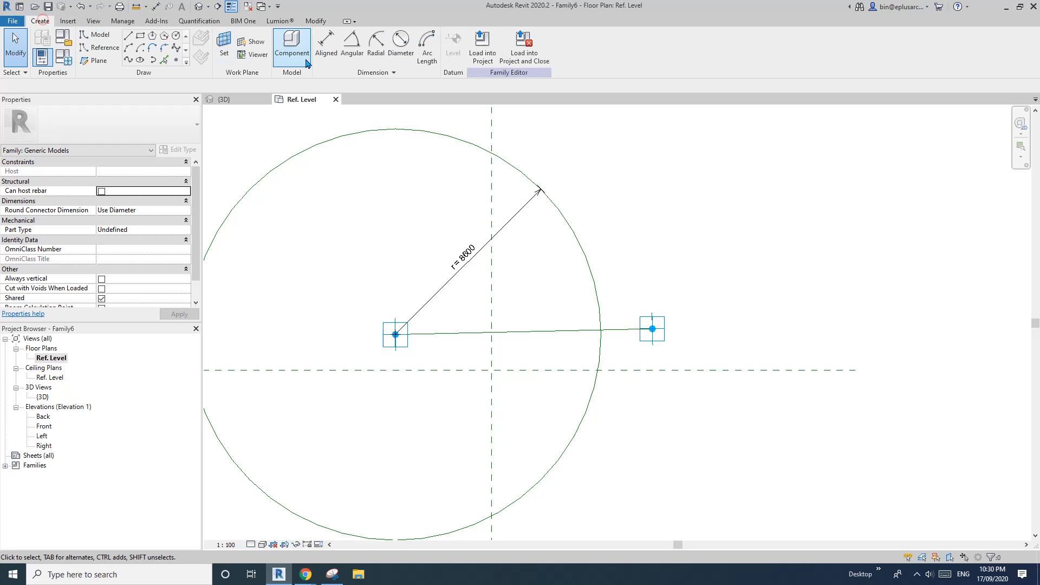
- Dimension the distance between the two points and label it instance parameter R
left_click(326, 47)
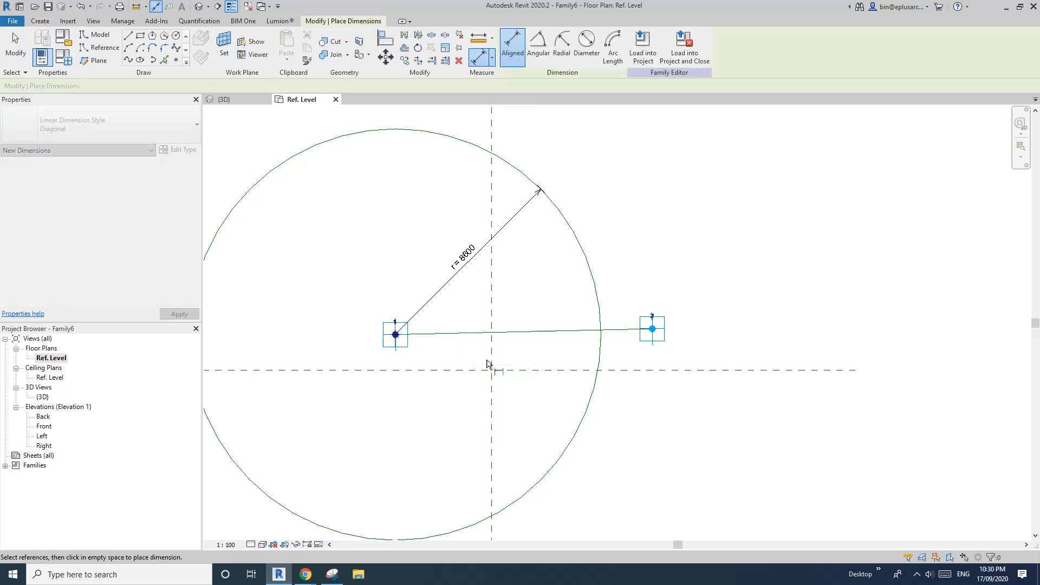
left_click(557, 369)
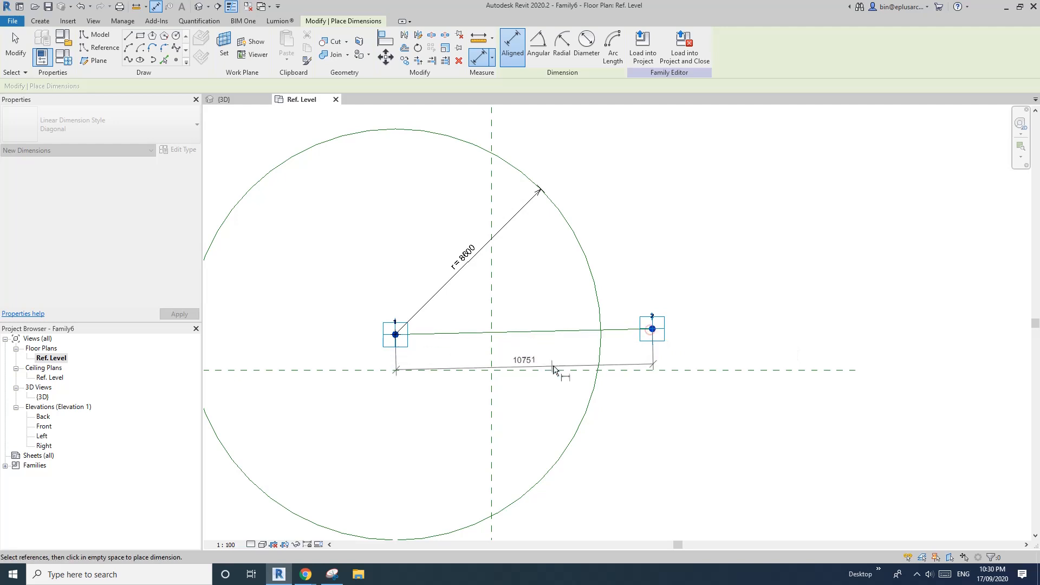
left_click(524, 369)
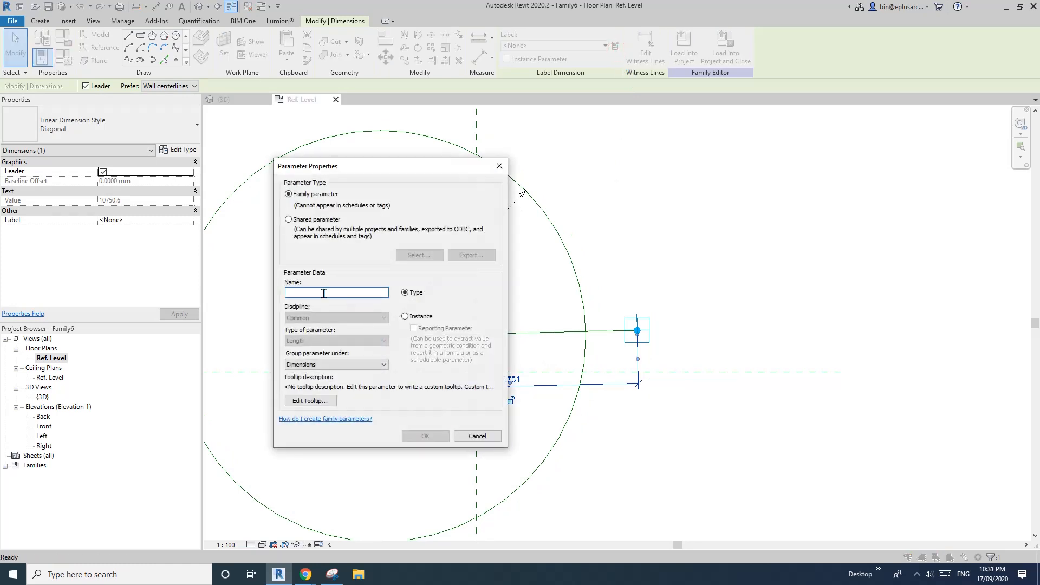
type("R")
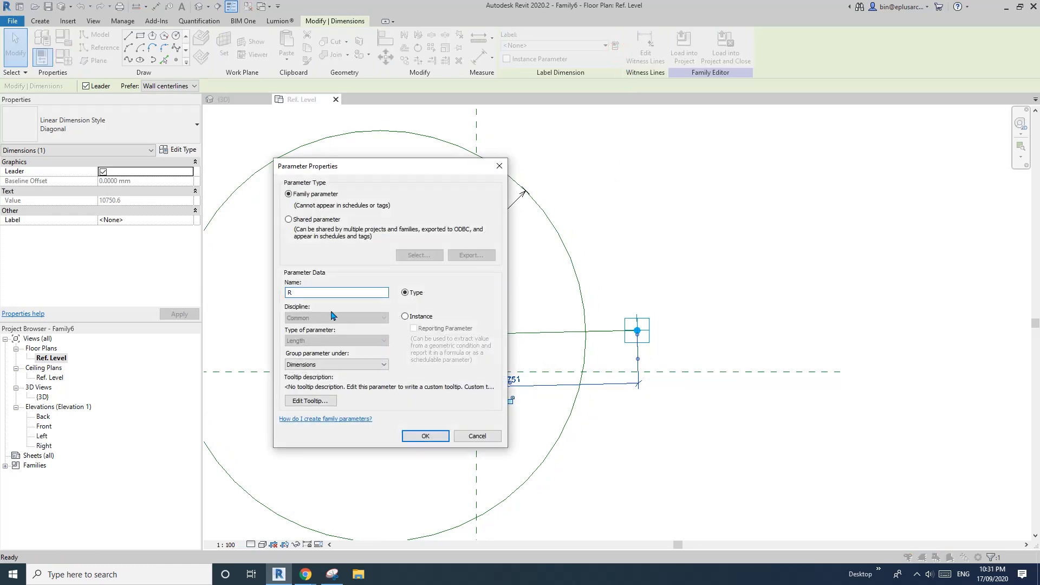
left_click(406, 316)
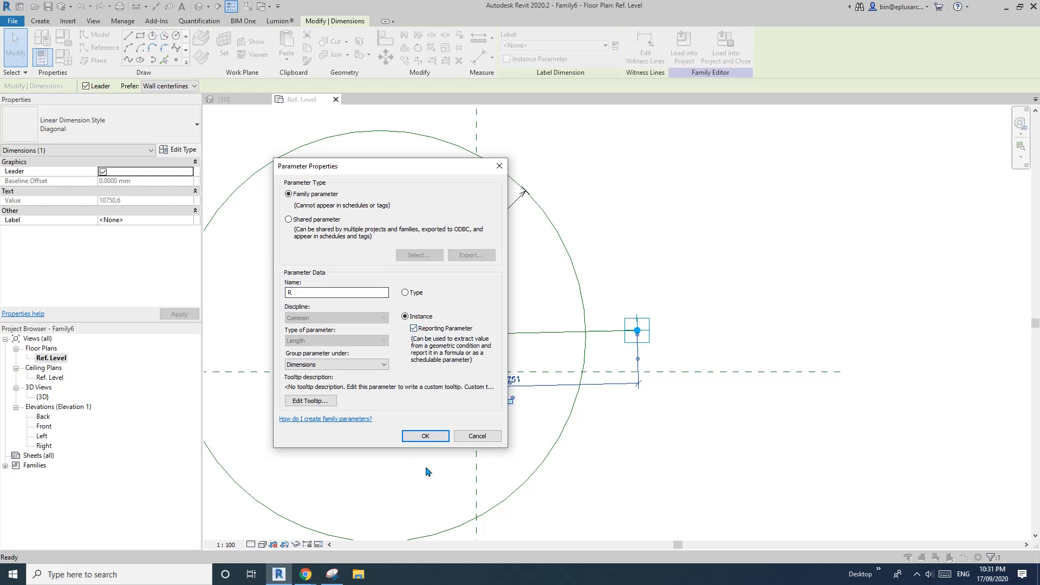
left_click(424, 435)
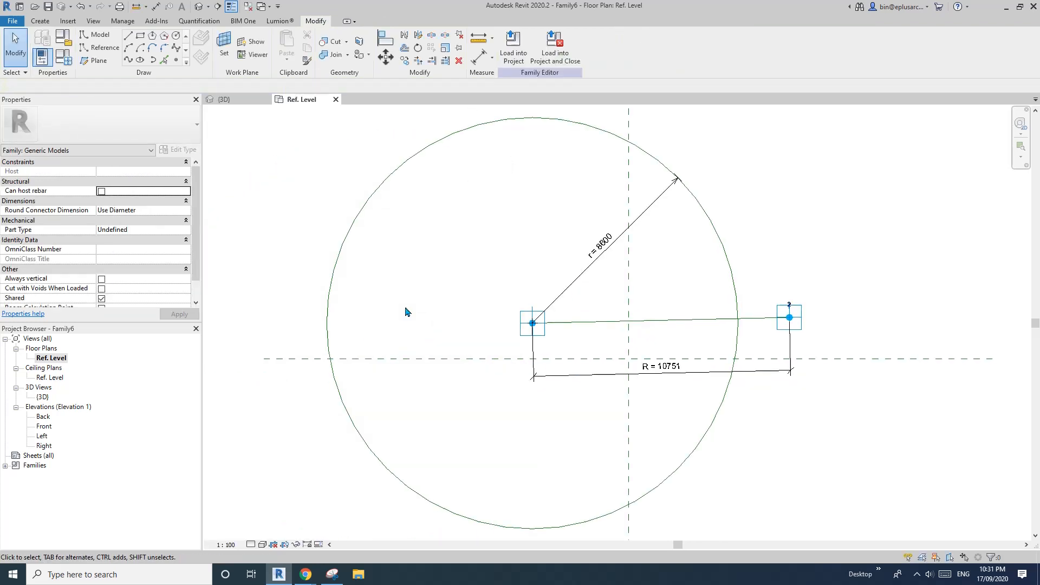
left_click(42, 39)
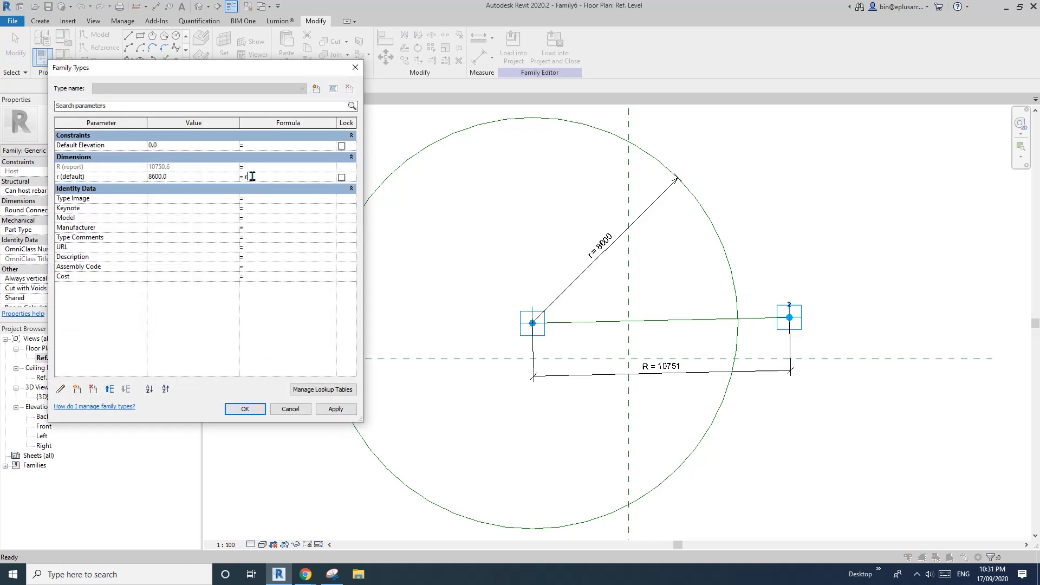
- Apply the formula r = R and drag adaptive point 2 to test the circle resizing
left_click(245, 409)
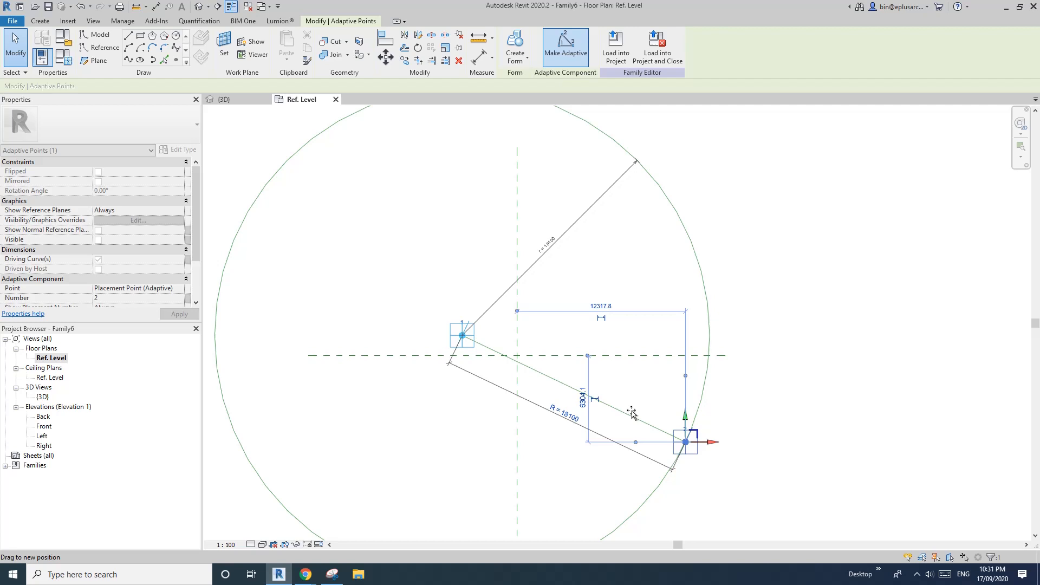
left_click_drag(685, 442, 600, 316)
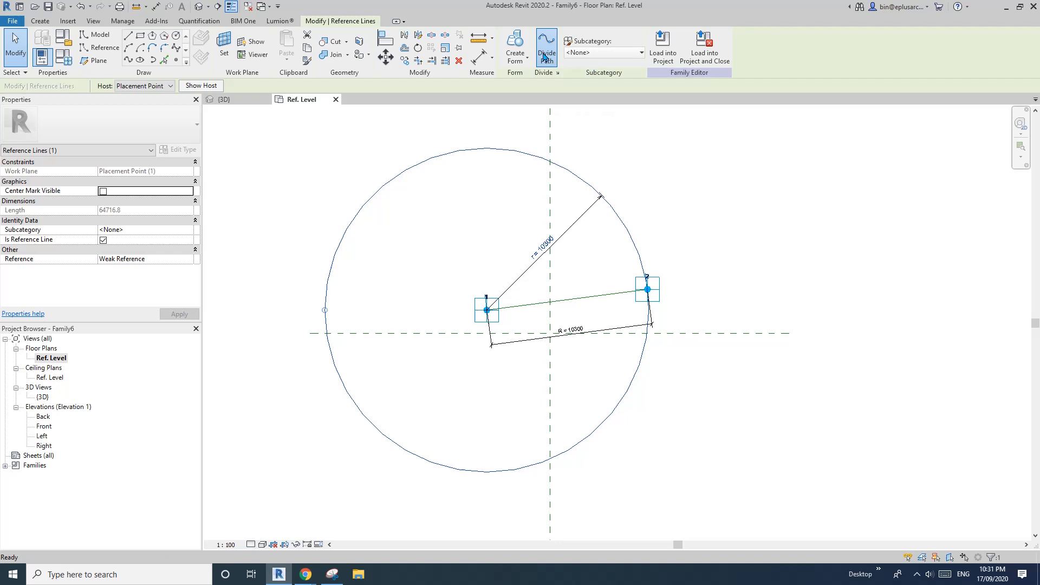
- Divide the circle path, associating its node count with new parameter No
left_click(545, 47)
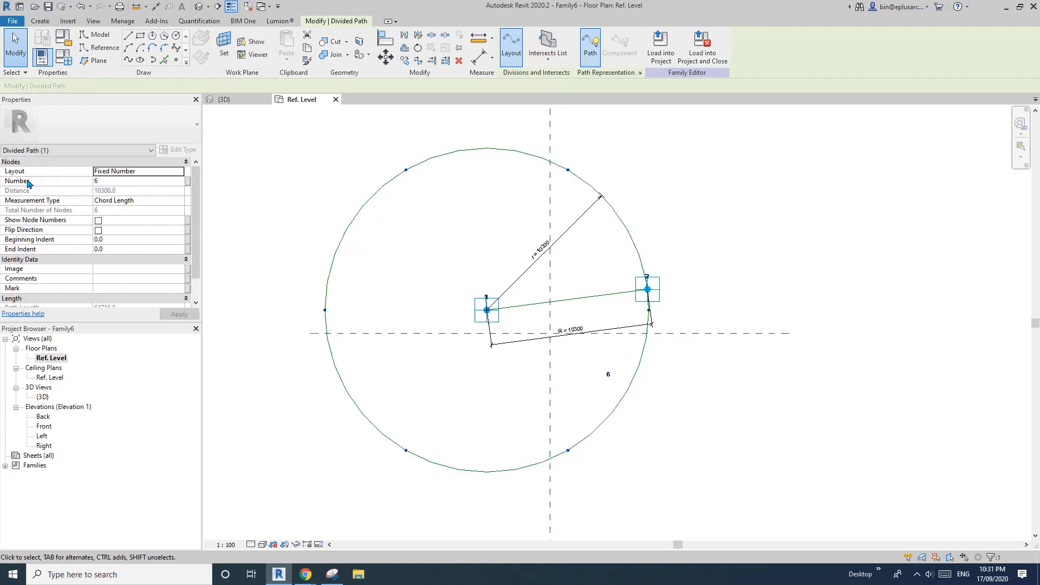
left_click(188, 180)
type("nO.")
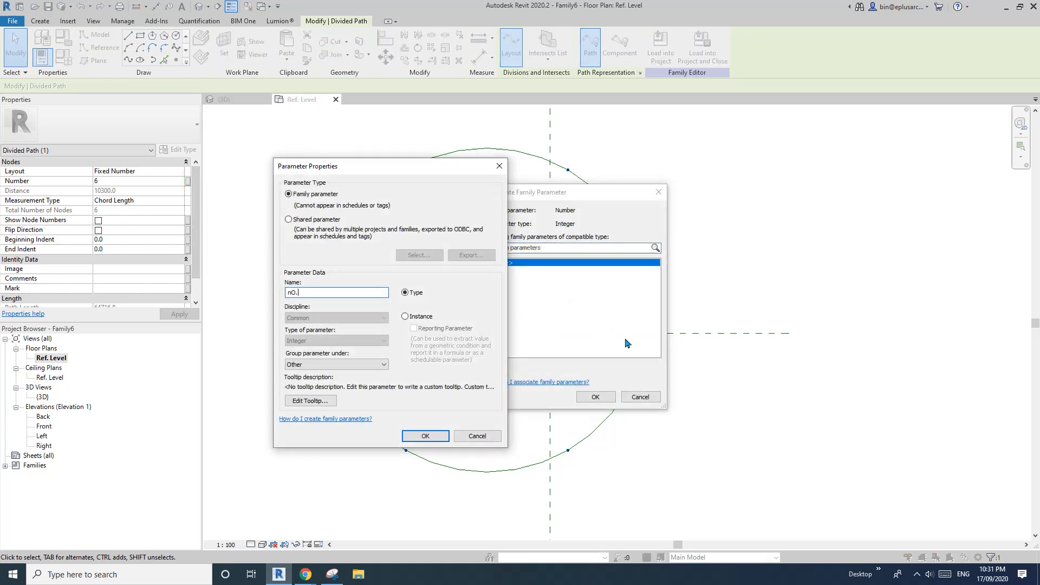
type("No.")
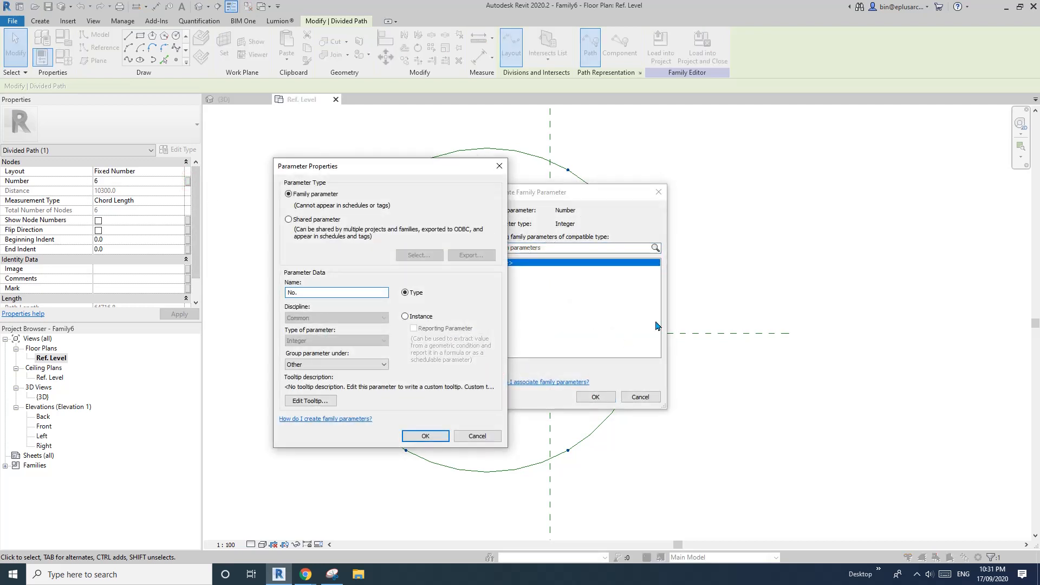
left_click(405, 316)
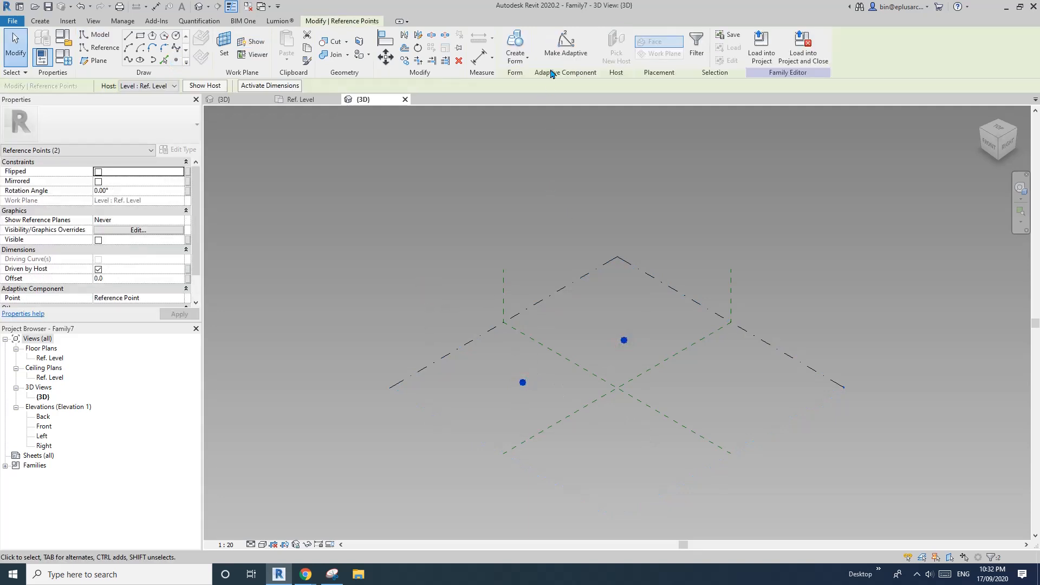
- Draw a line between the points and set it as a reference line
left_click(565, 45)
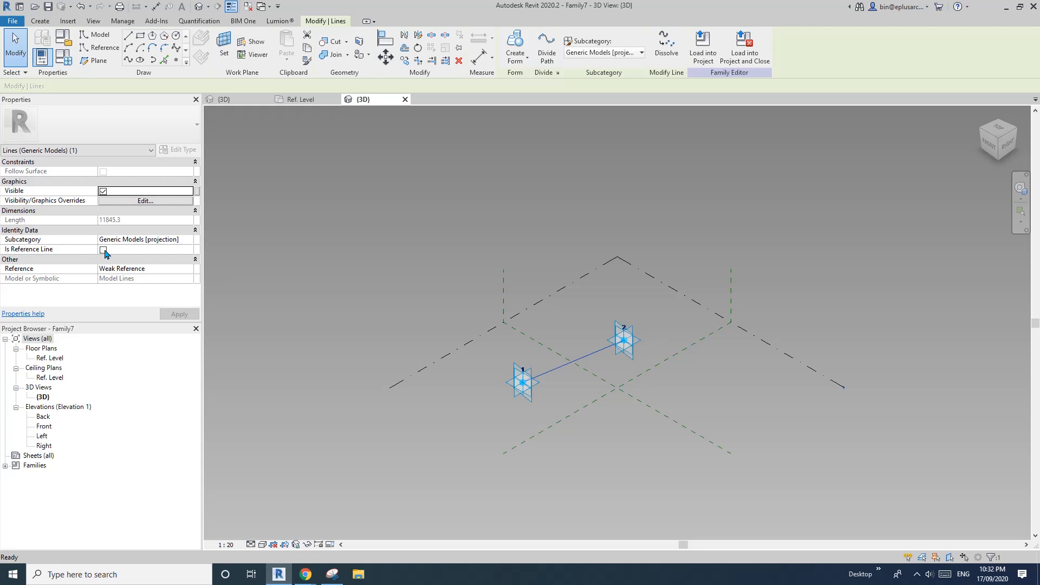
left_click(103, 240)
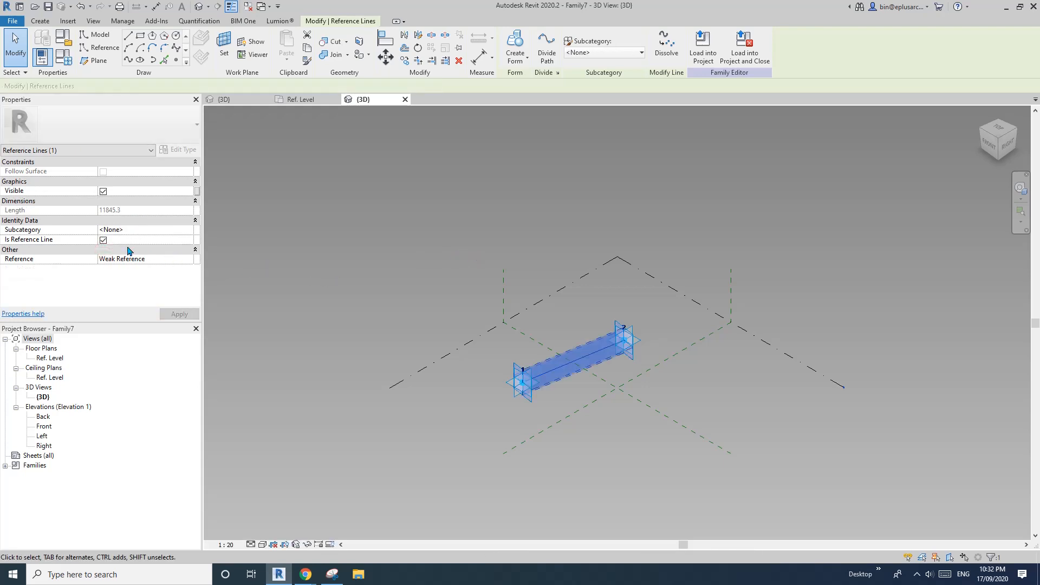
left_click(400, 317)
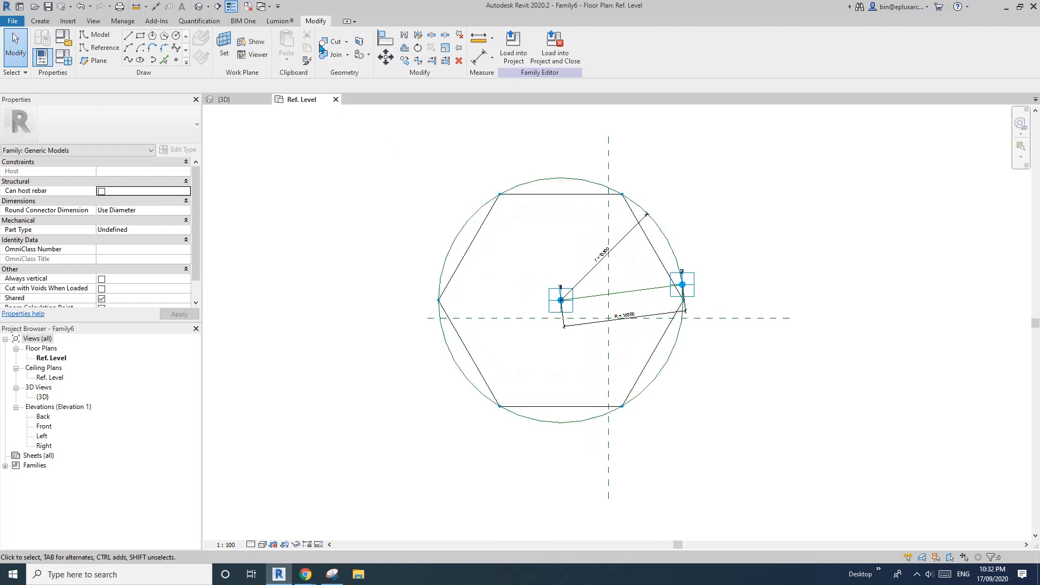
- Create a Construction Template project and load the polygon family into it
left_click(11, 21)
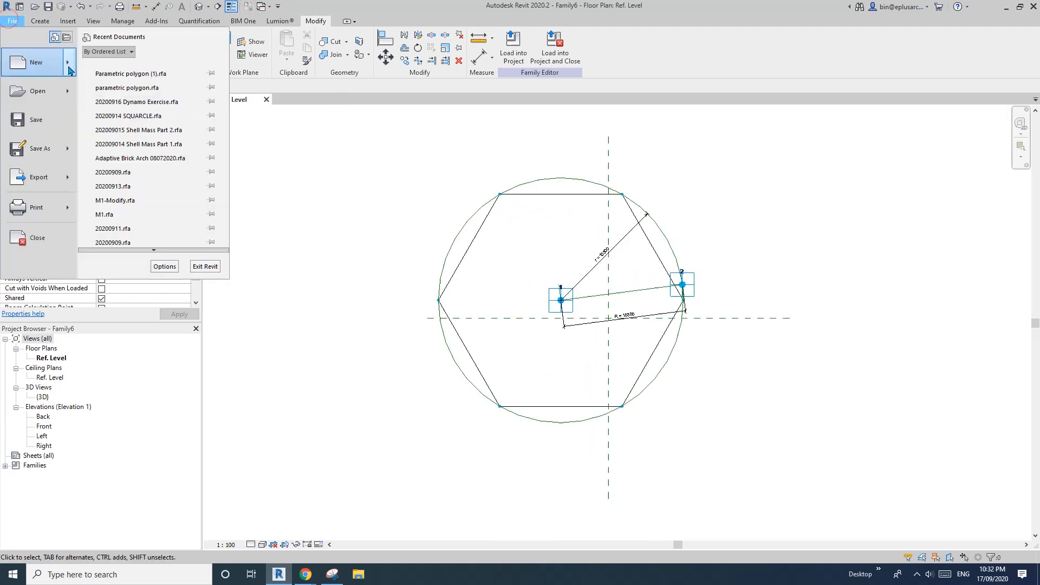
left_click(36, 62)
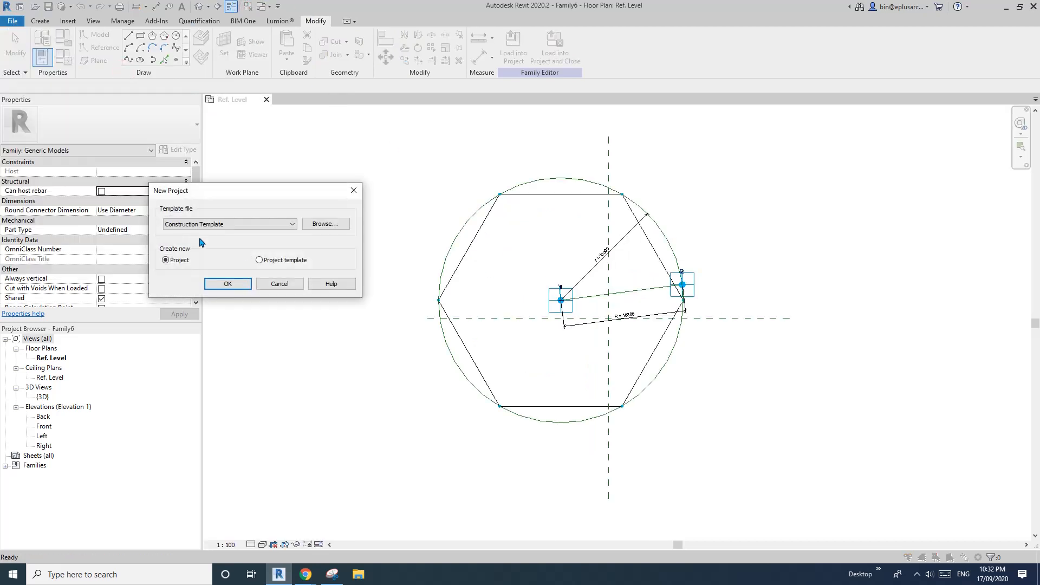
left_click(227, 283)
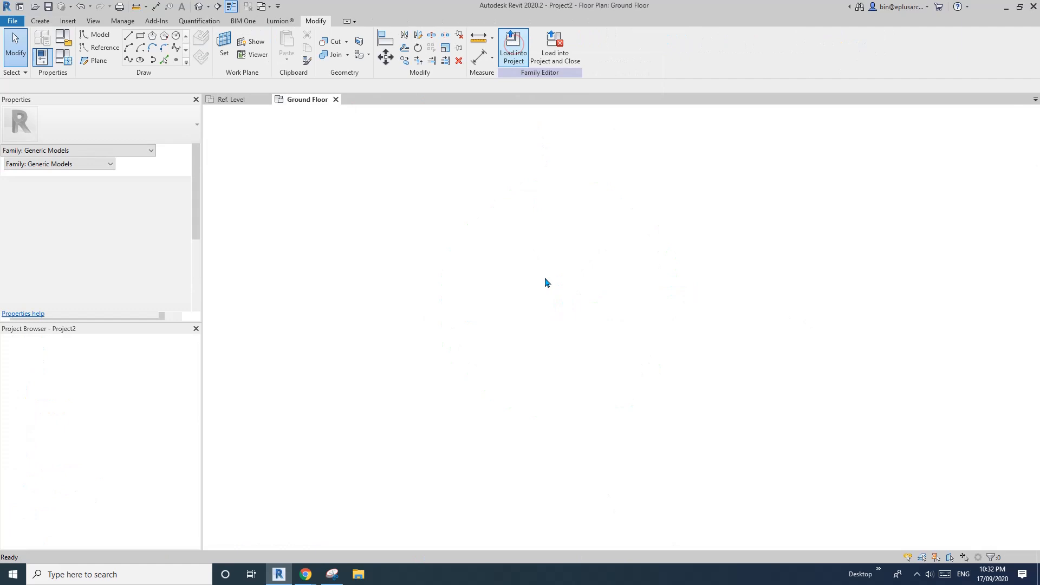
left_click(513, 47)
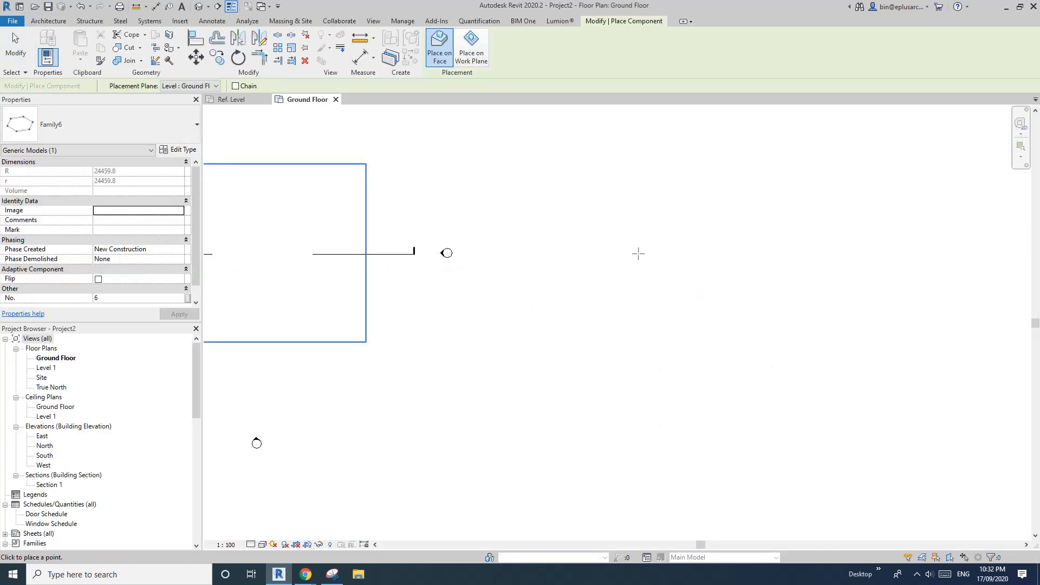
mouse_move(662, 248)
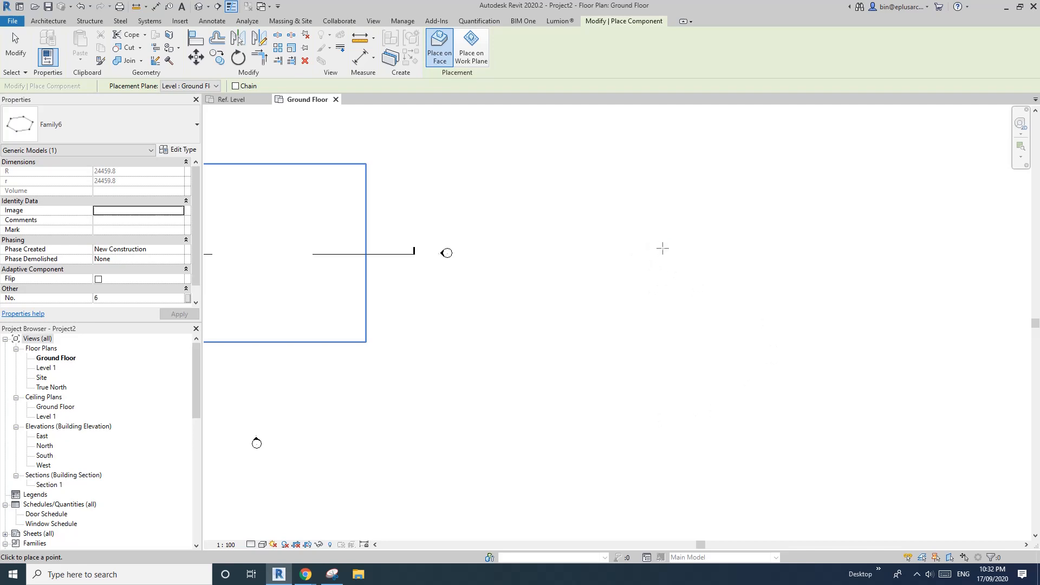
mouse_move(764, 296)
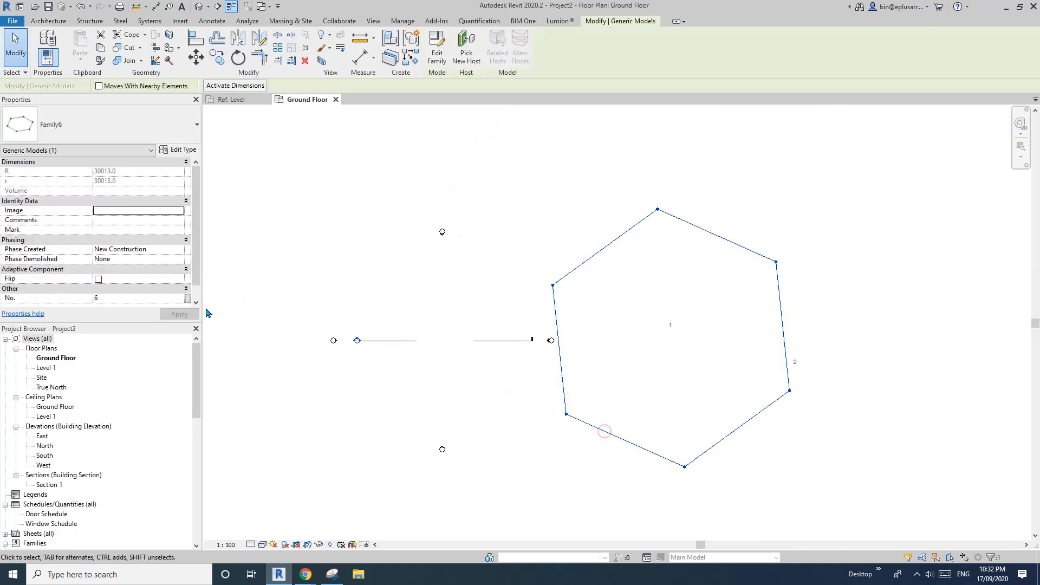
- Change the placed polygon's No. value to 5, then to 3
type("5")
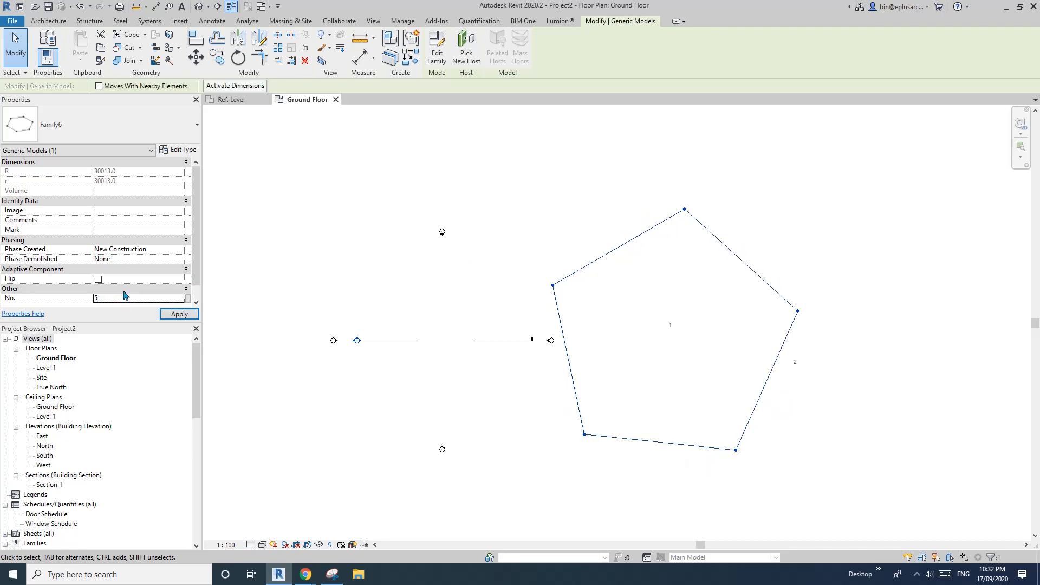
type("3")
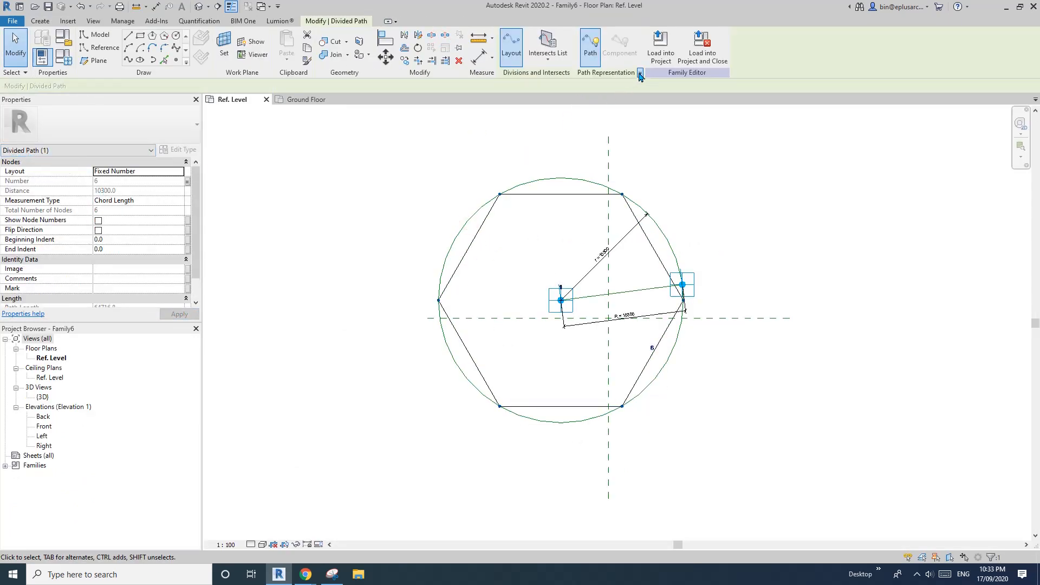
- Reload the edited family into the project, overwriting the existing version
left_click(638, 74)
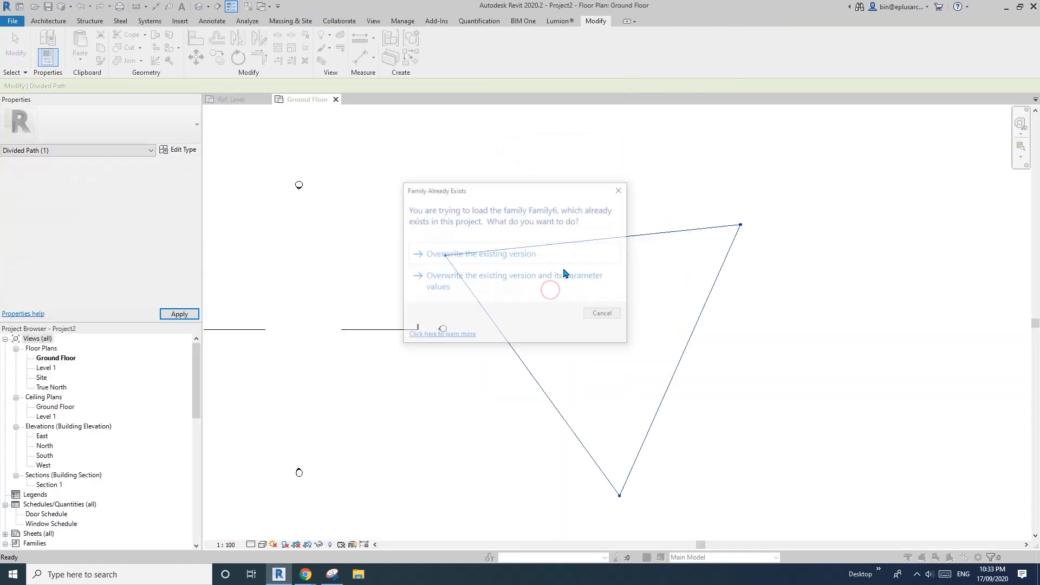
left_click(479, 254)
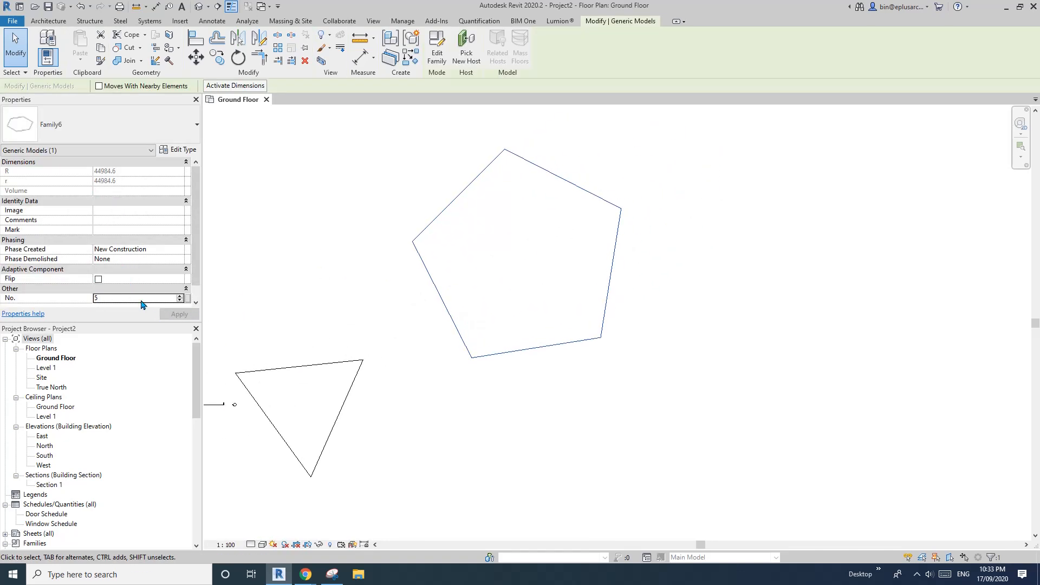
- Set the polygon side count to 9 and apply, then apply a ten-sided count
type("9")
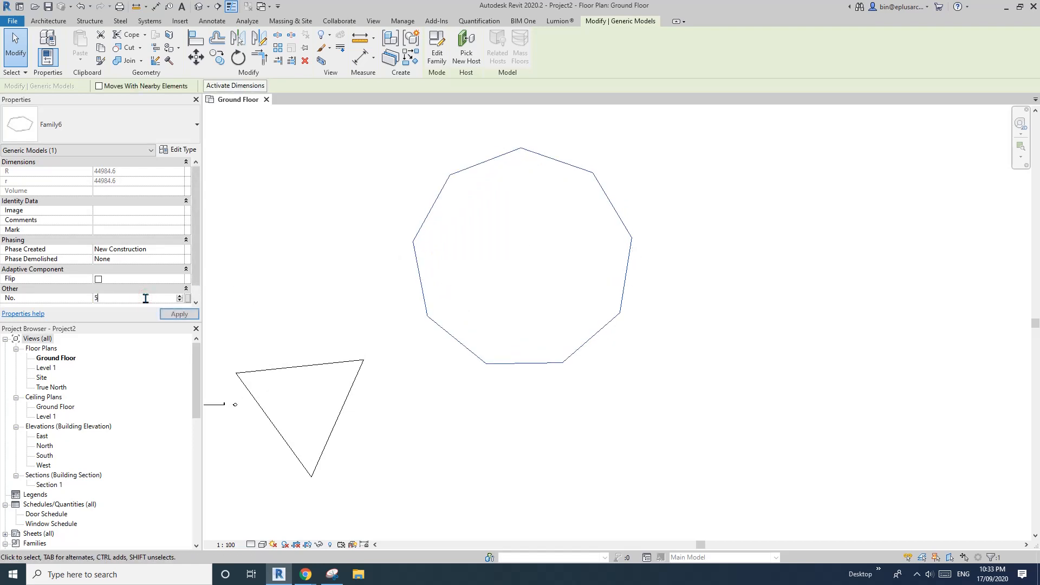
left_click(178, 313)
type("10")
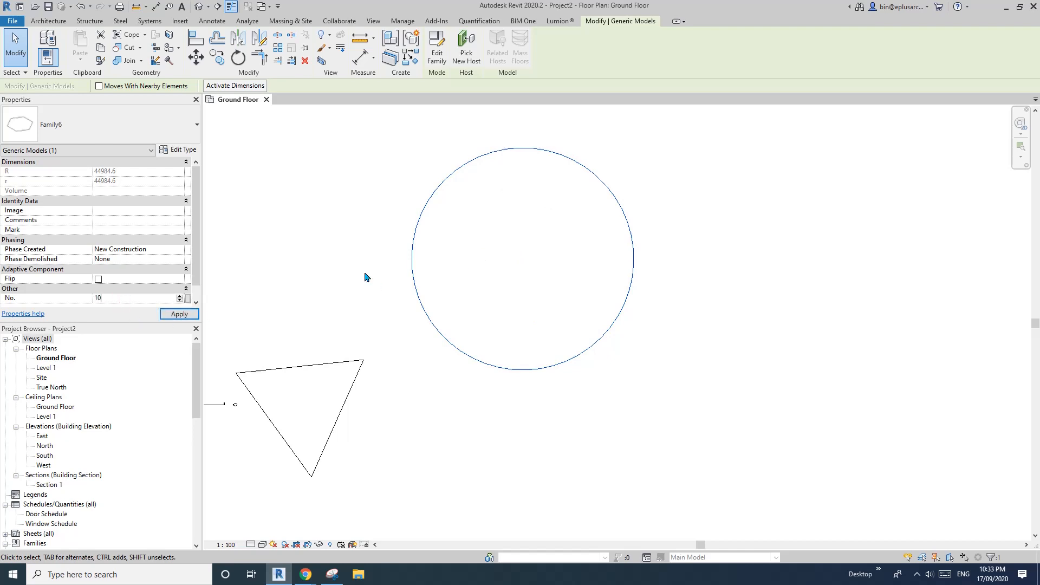
left_click(178, 314)
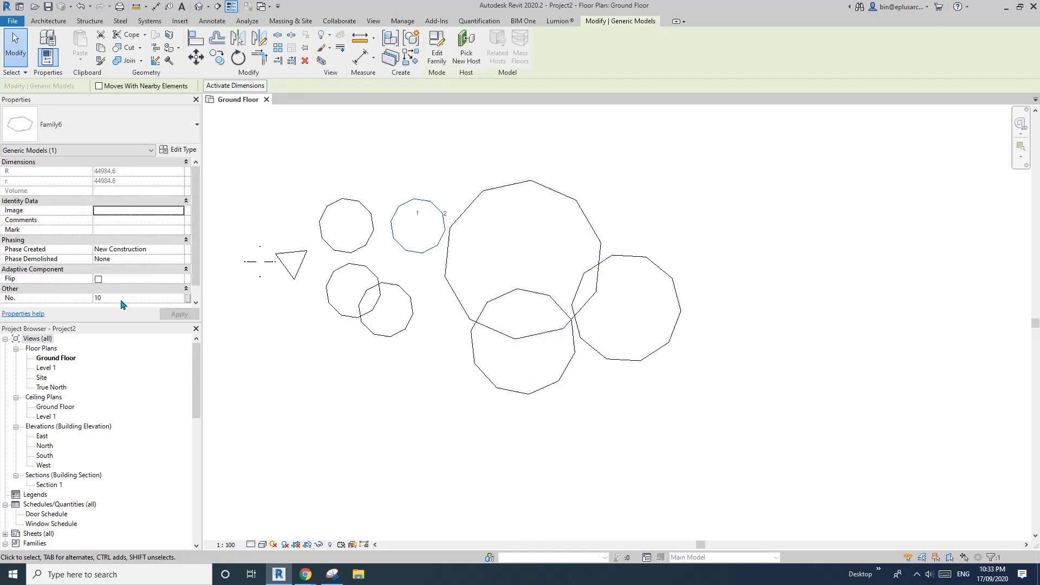
- Enter 6 as the polygon's number of sides
type("6")
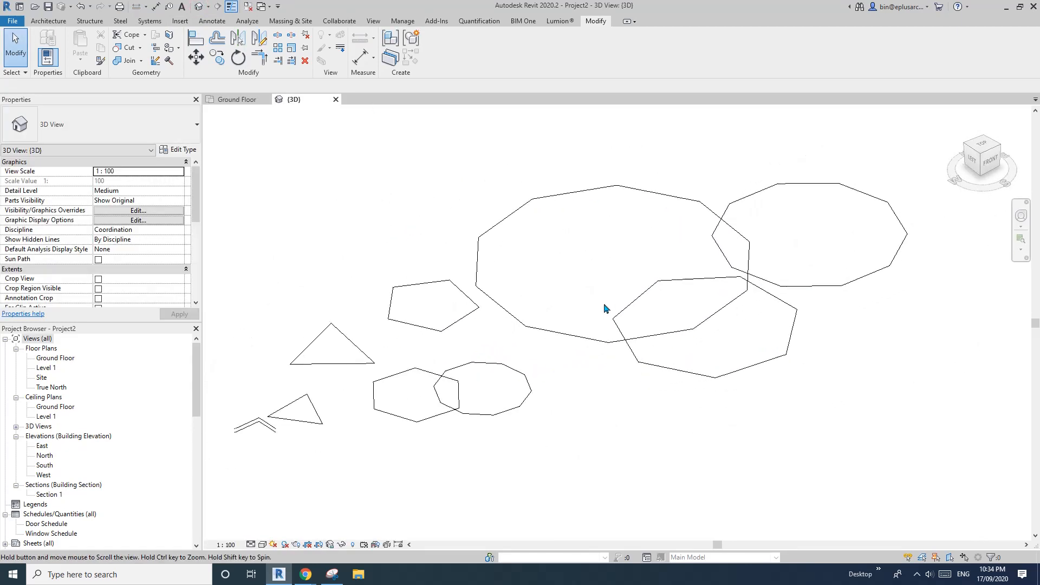
- Move the overlapping polygon below the large one and select it to show its adaptive points
left_click(591, 352)
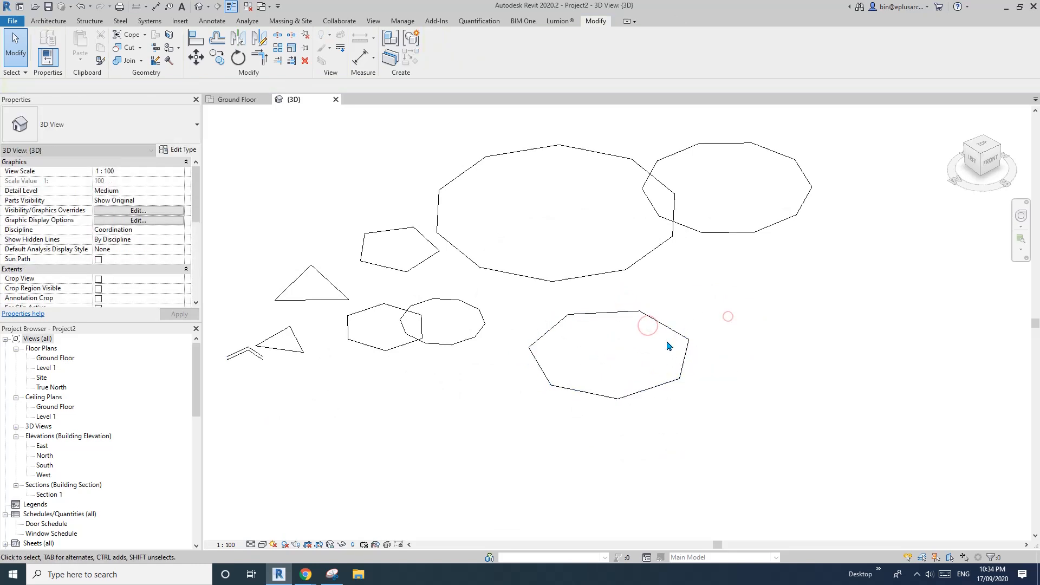
left_click(667, 329)
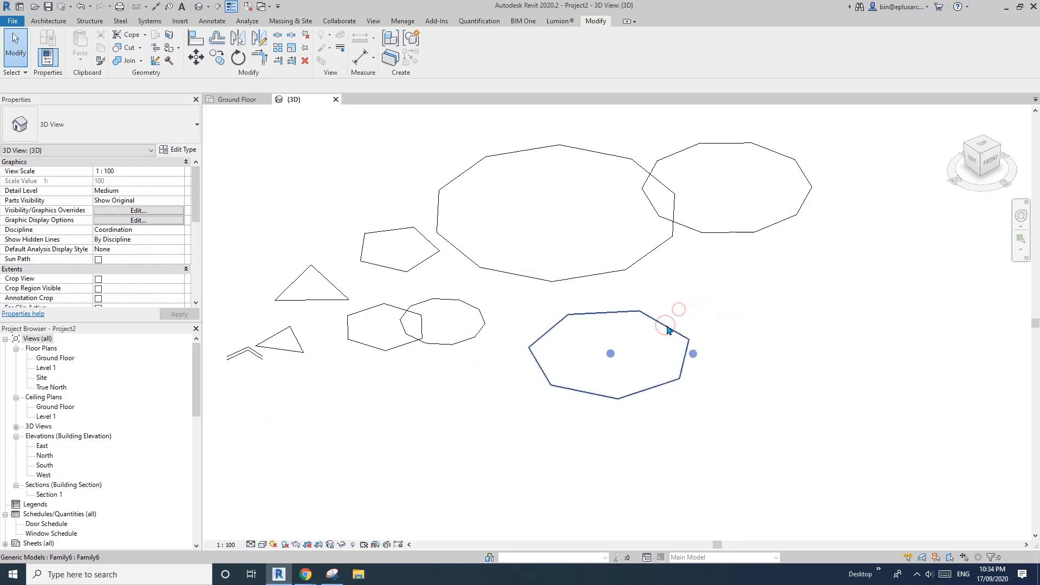